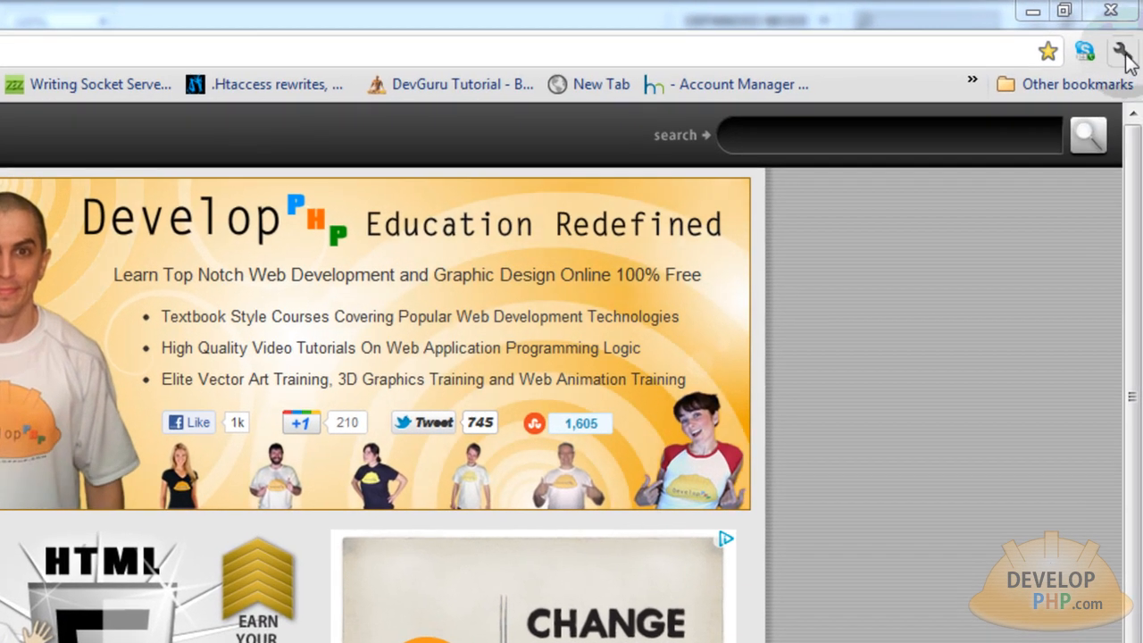
# Step: Set Chrome's Content settings to 'Do not allow any site to run JavaScript'
pyautogui.click(1123, 51)
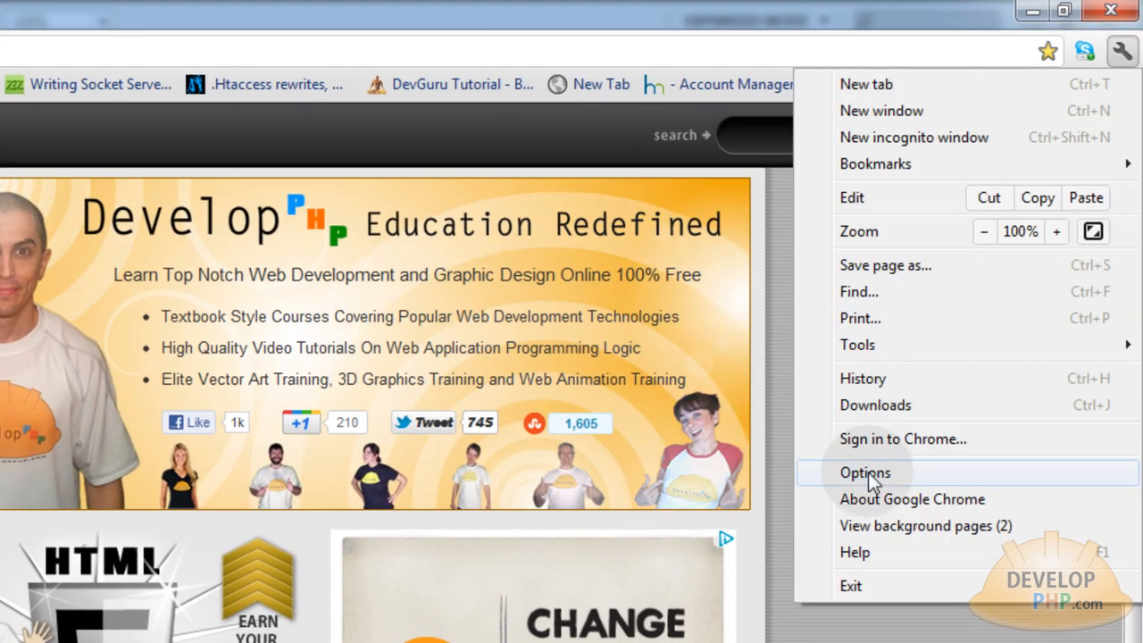
pyautogui.click(866, 472)
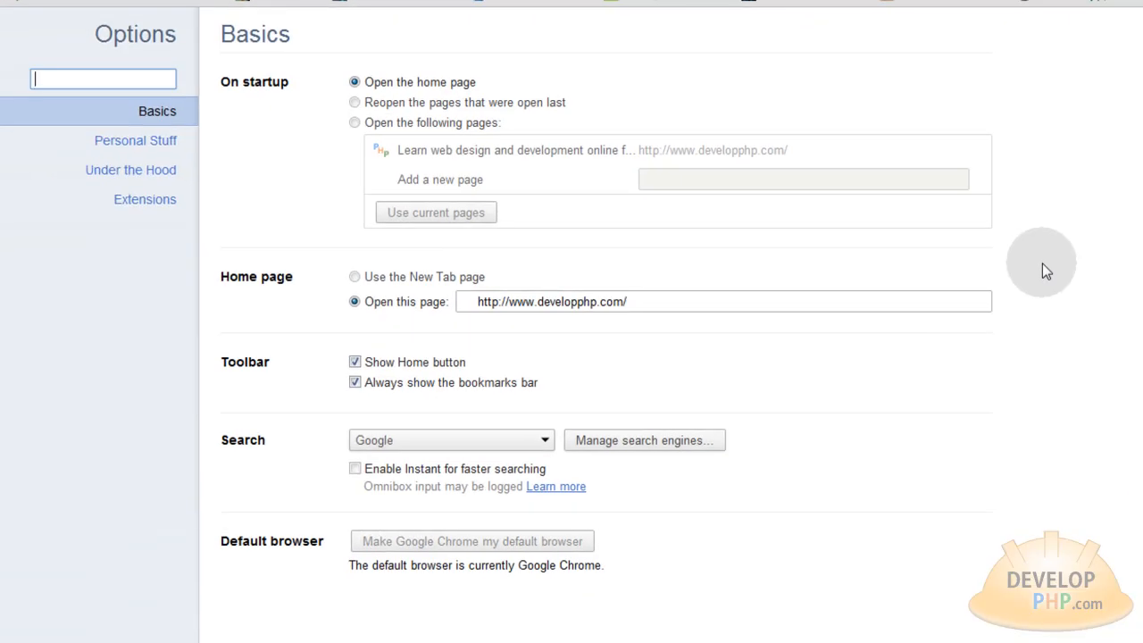
pyautogui.click(130, 170)
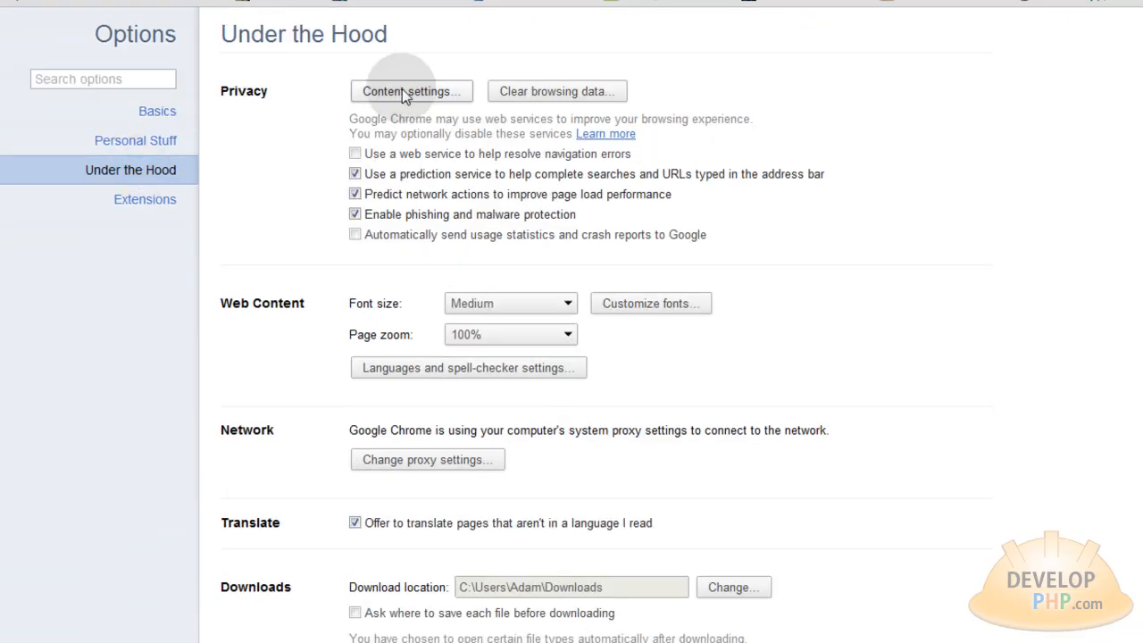
pyautogui.click(410, 91)
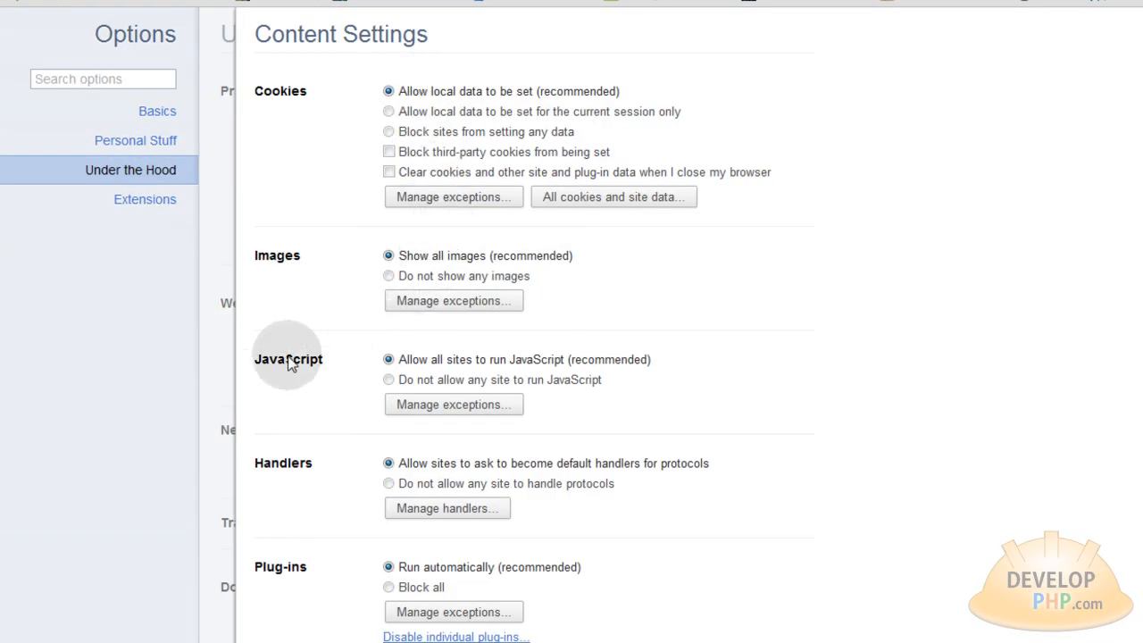
pyautogui.click(388, 379)
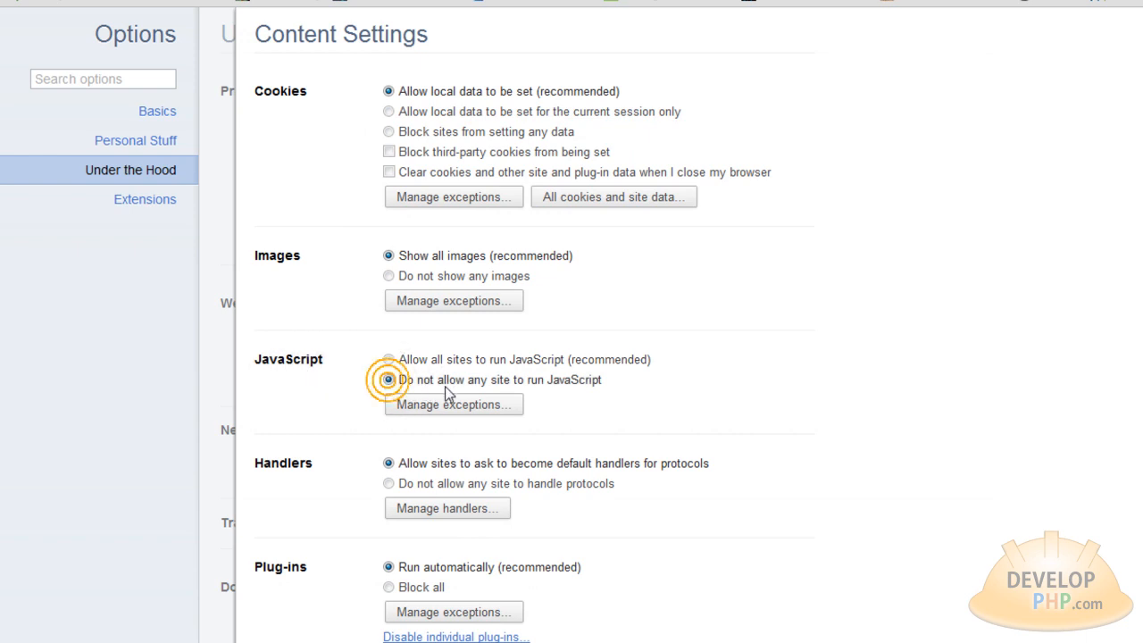
pyautogui.click(388, 379)
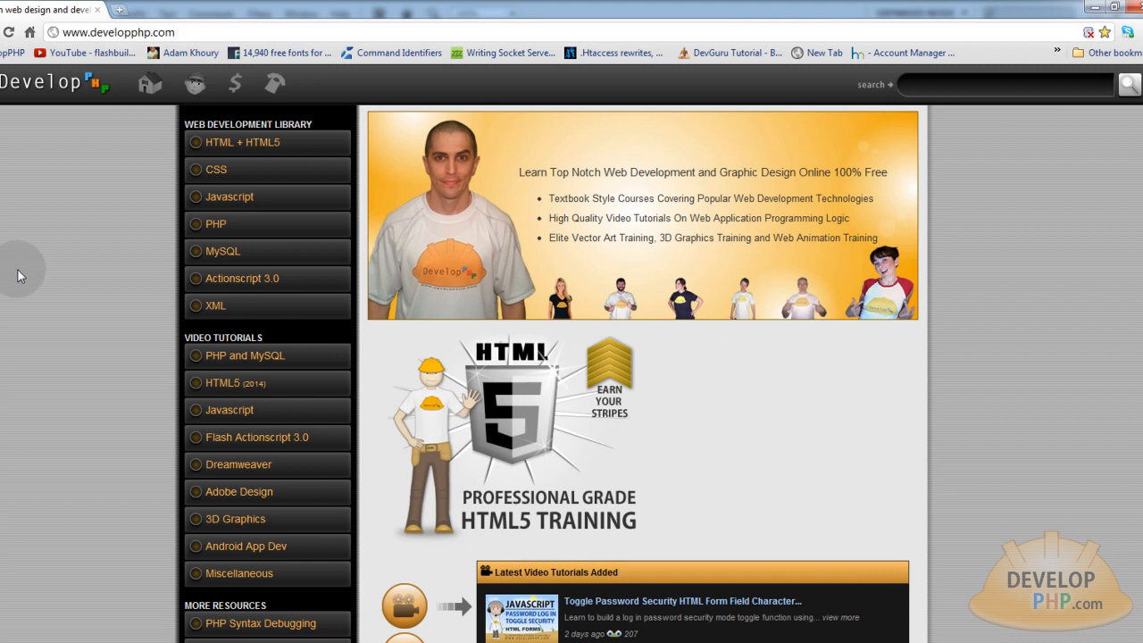
pyautogui.moveTo(989, 257)
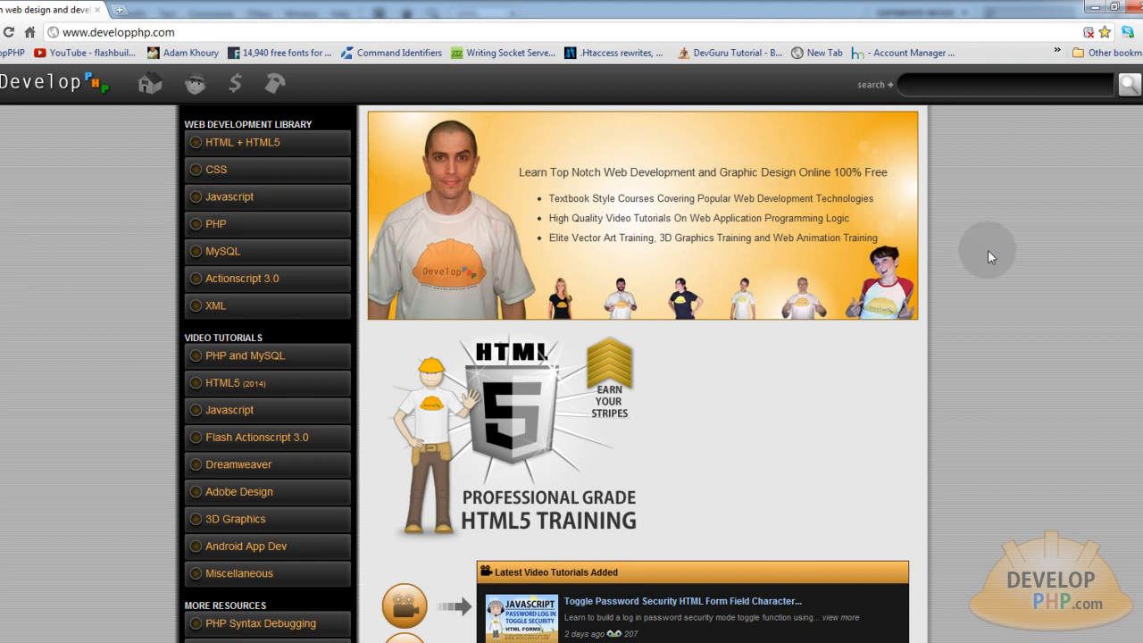
pyautogui.moveTo(912, 359)
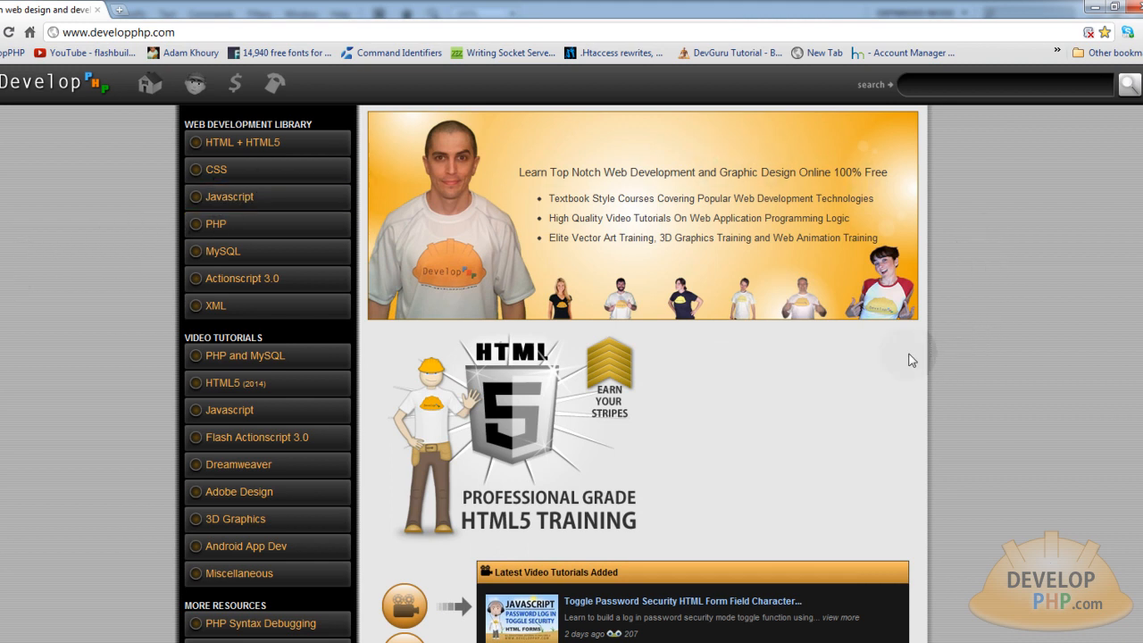
pyautogui.moveTo(899, 409)
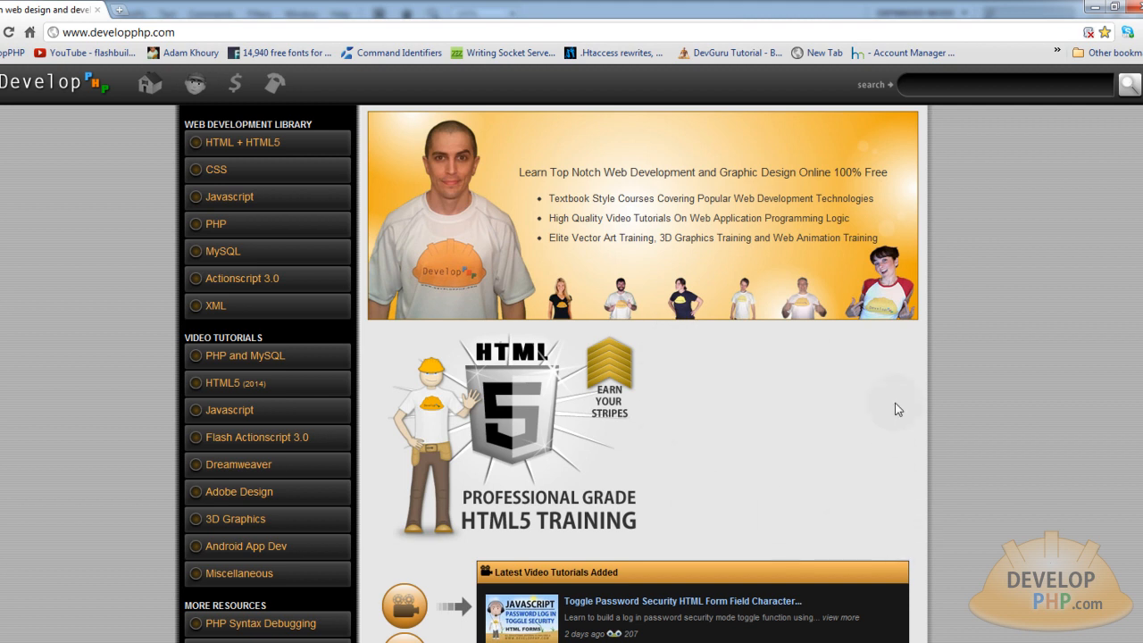
pyautogui.moveTo(846, 351)
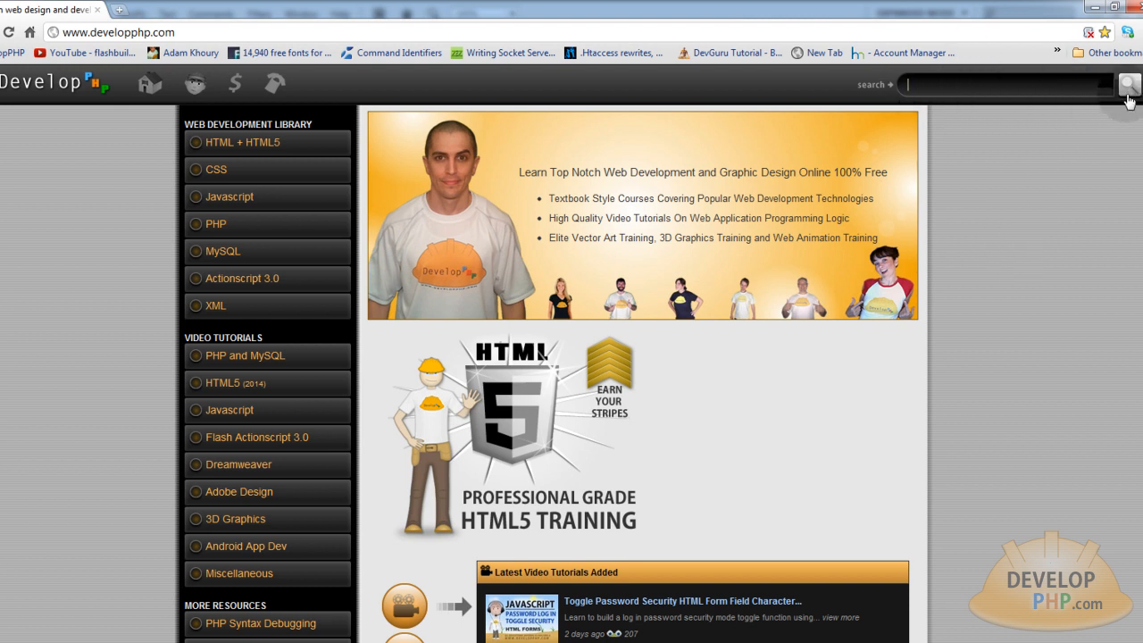
pyautogui.moveTo(1080, 201)
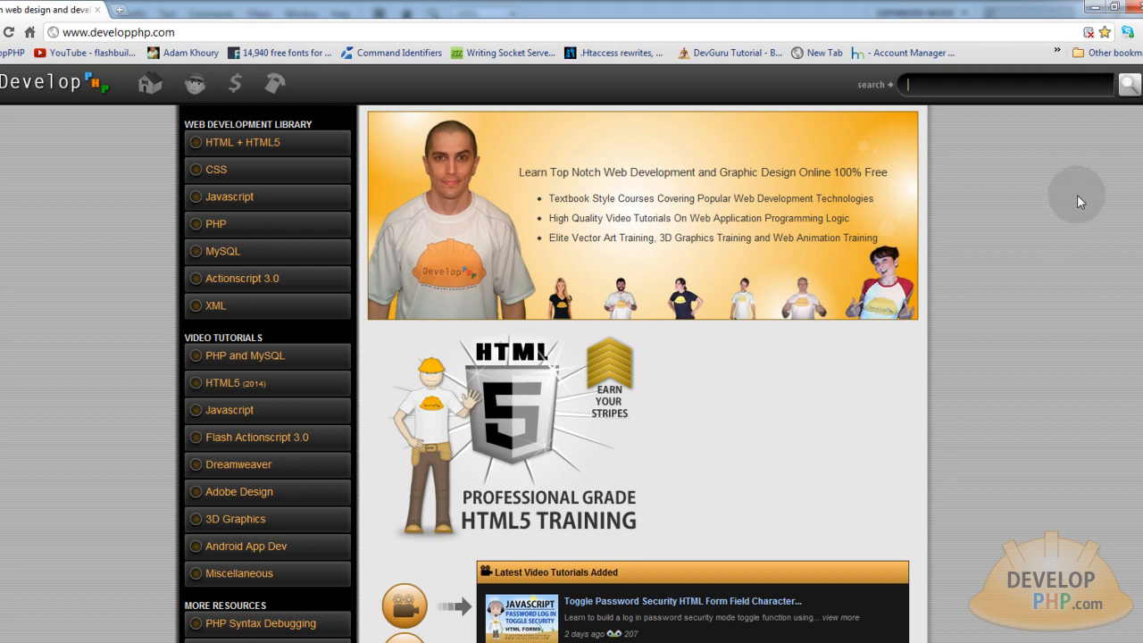
pyautogui.moveTo(241, 142)
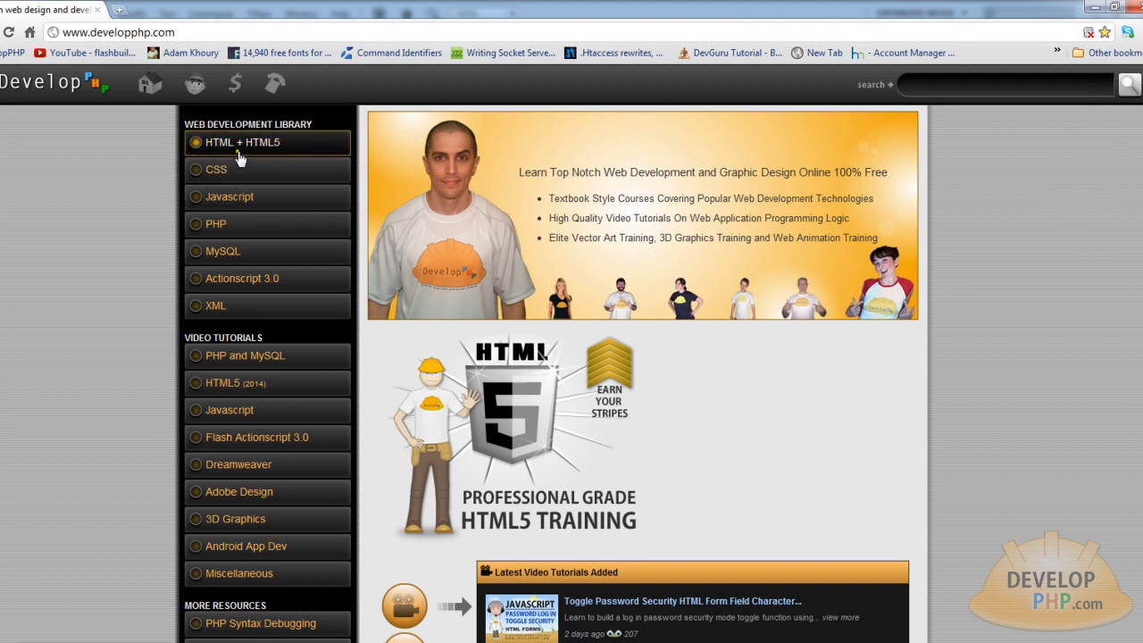
# Step: Open 'HTML + HTML5' from the DevelopPHP Web Development Library sidebar
pyautogui.click(242, 142)
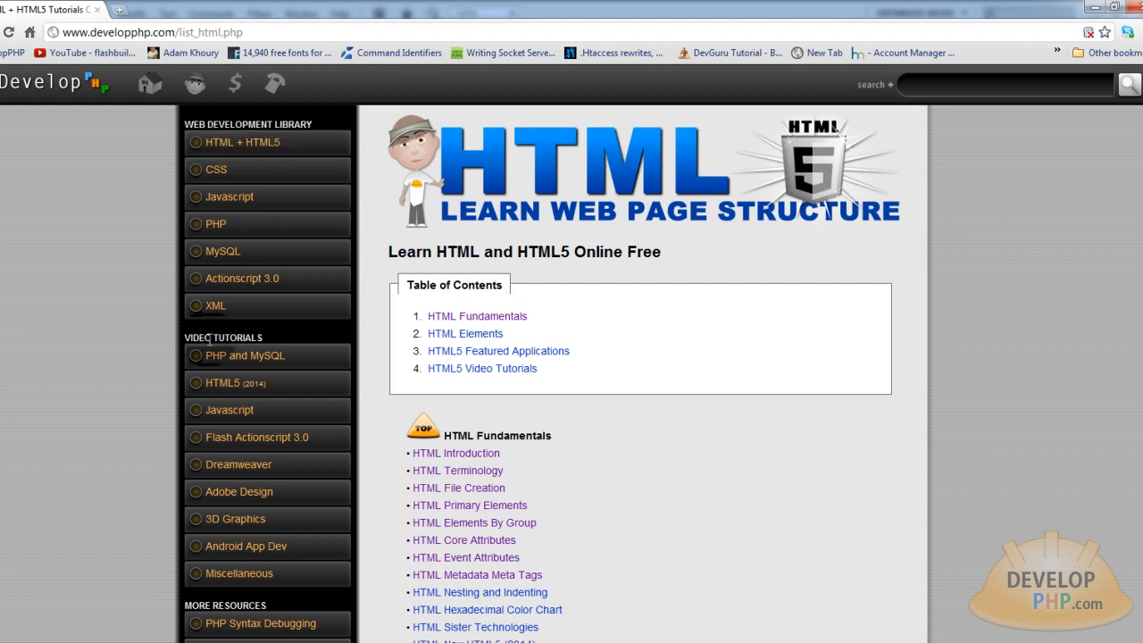
# Step: Open the 'HTML Introduction' lesson under HTML Fundamentals and scroll through it
pyautogui.click(455, 452)
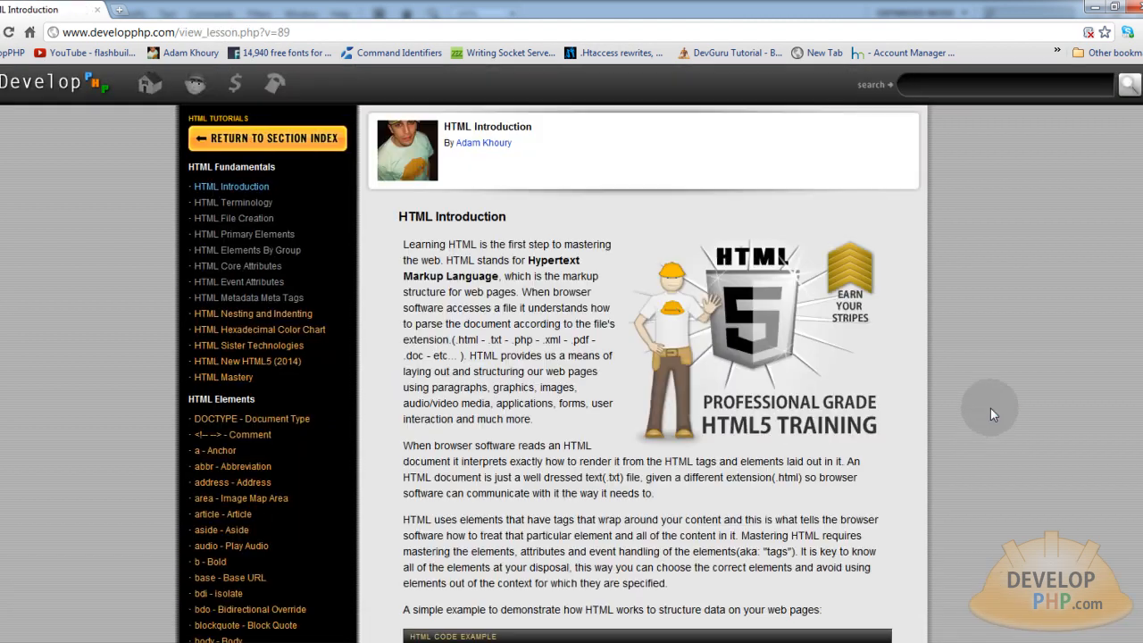
pyautogui.scroll(-3)
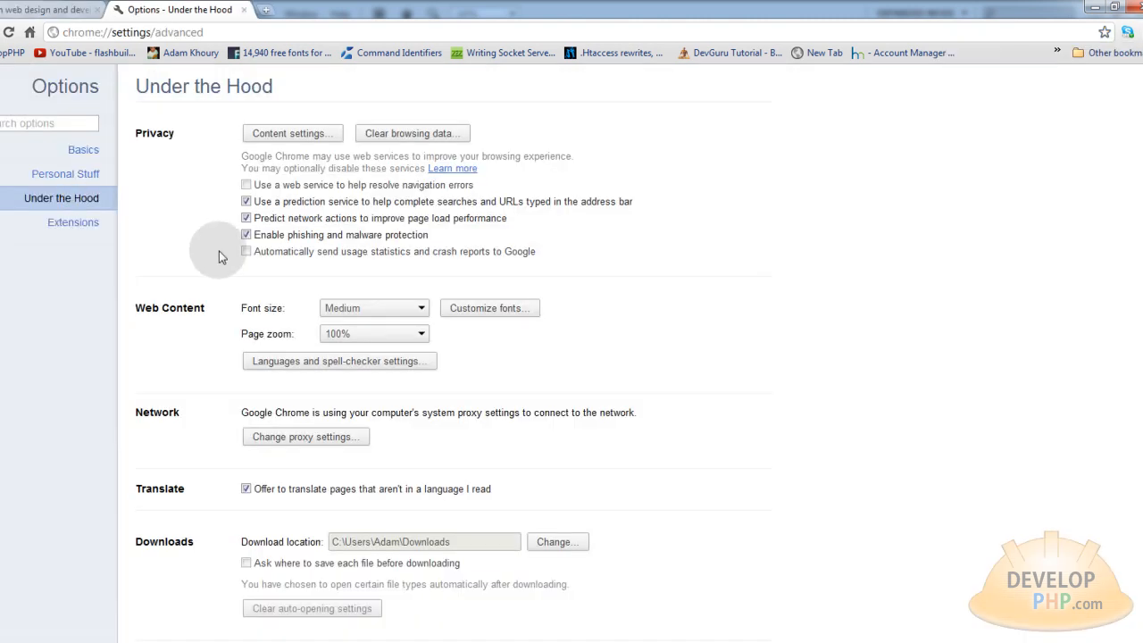
# Step: Switch Chrome's Content settings to 'Allow all sites to run JavaScript'
pyautogui.click(291, 133)
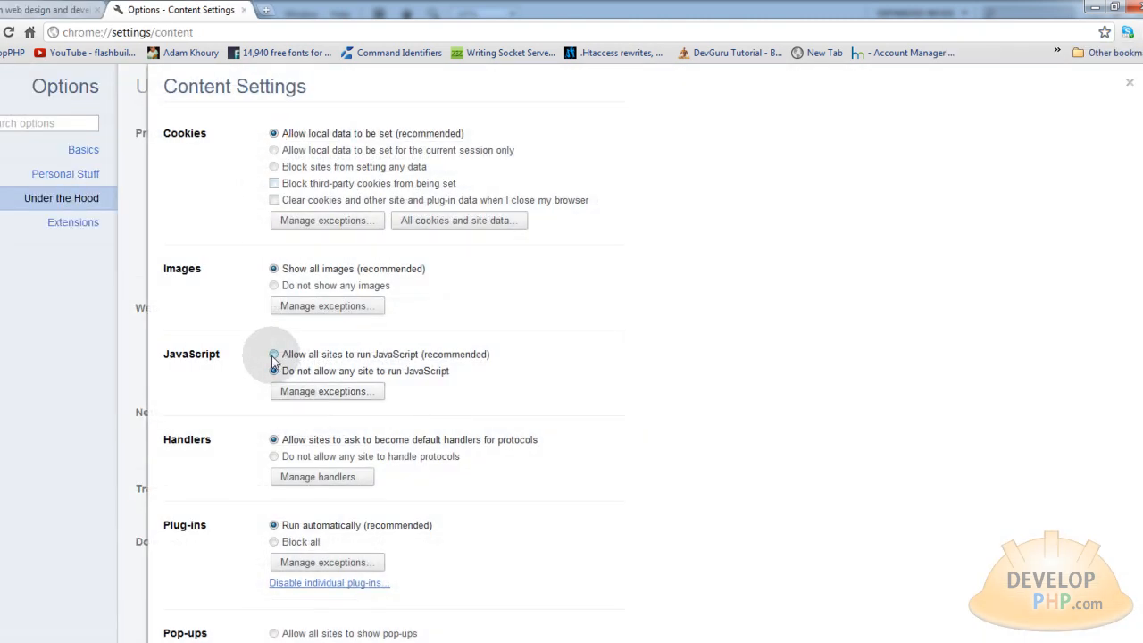
pyautogui.click(1128, 83)
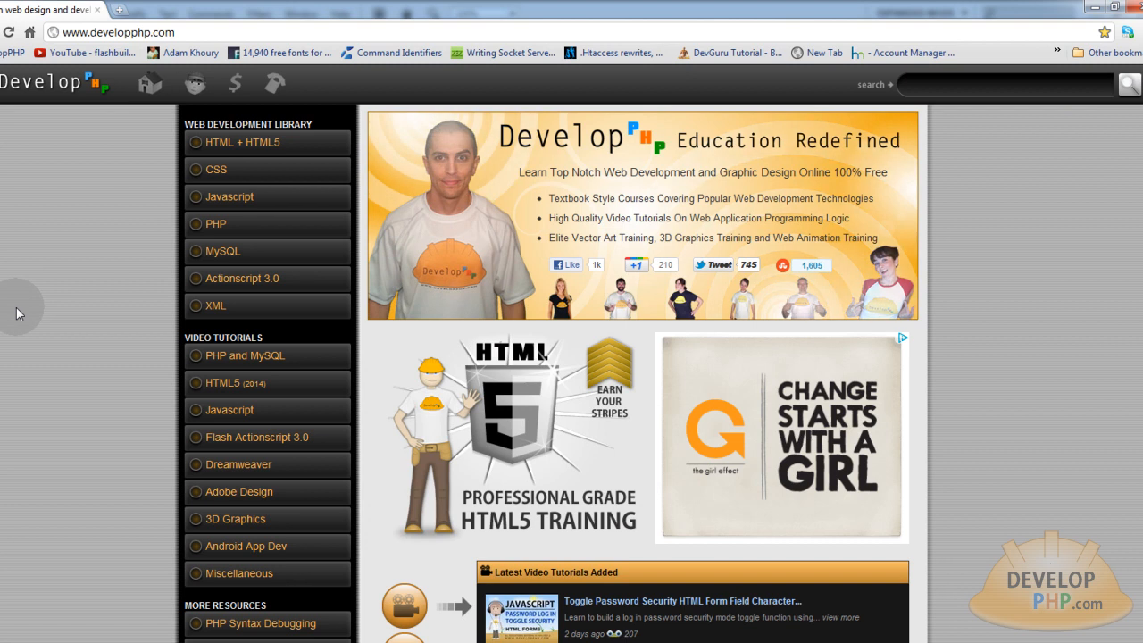
pyautogui.moveTo(996, 361)
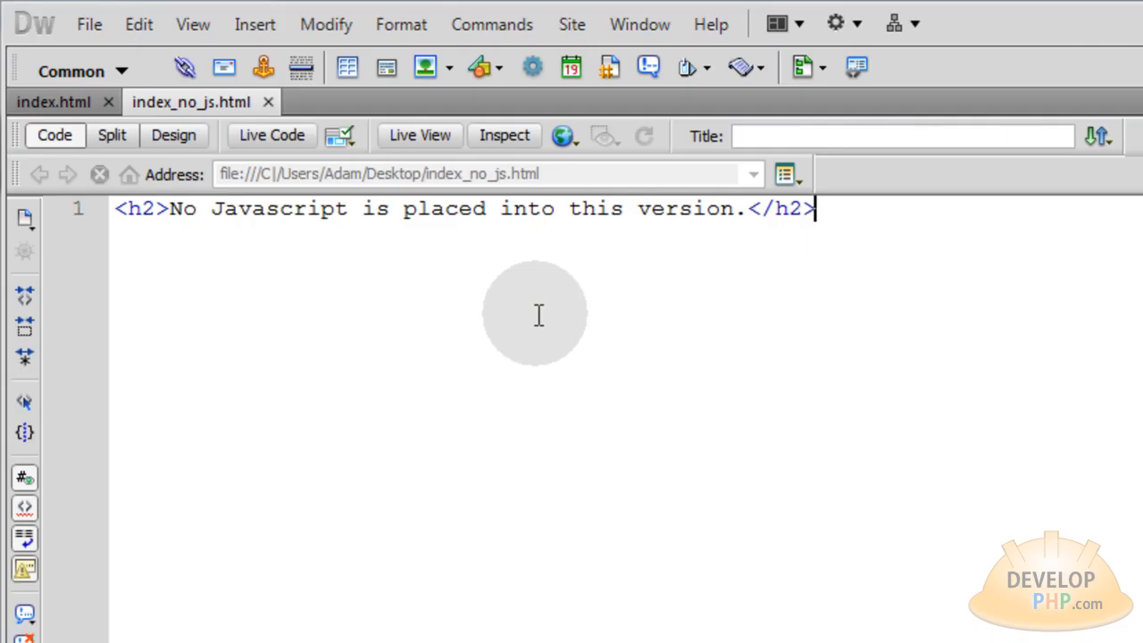
pyautogui.moveTo(150, 125)
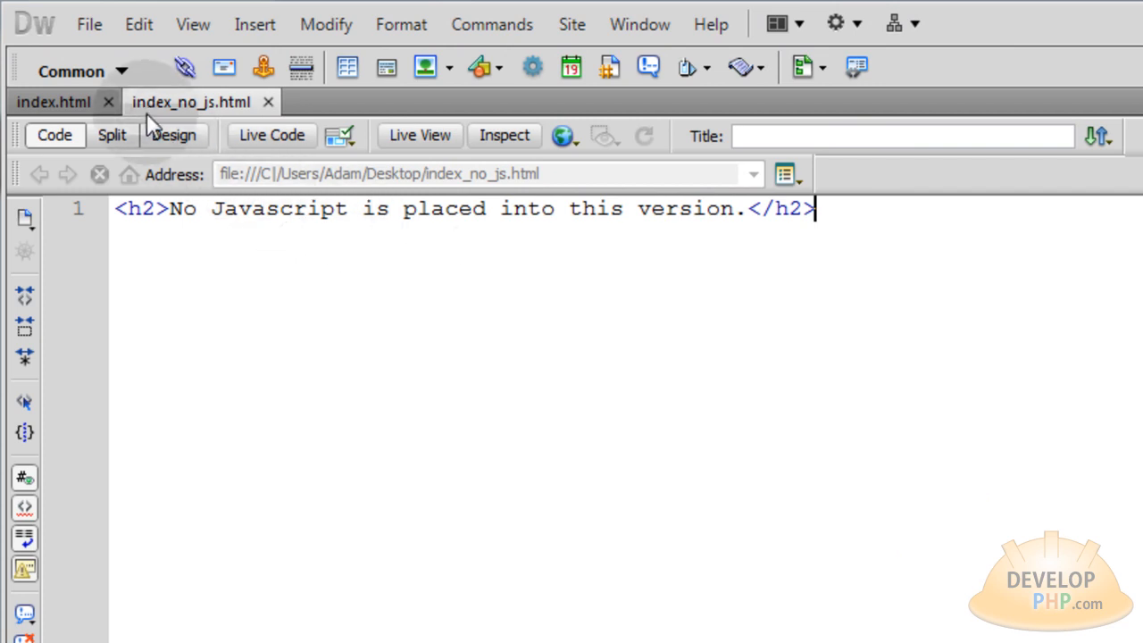
pyautogui.moveTo(208, 119)
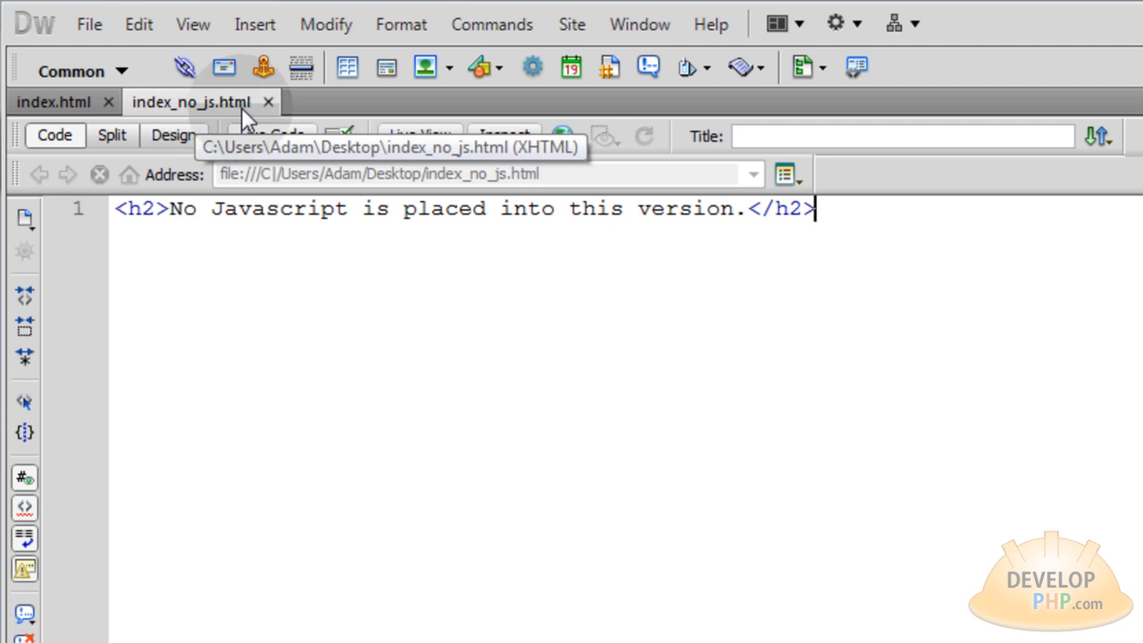
pyautogui.moveTo(241, 116)
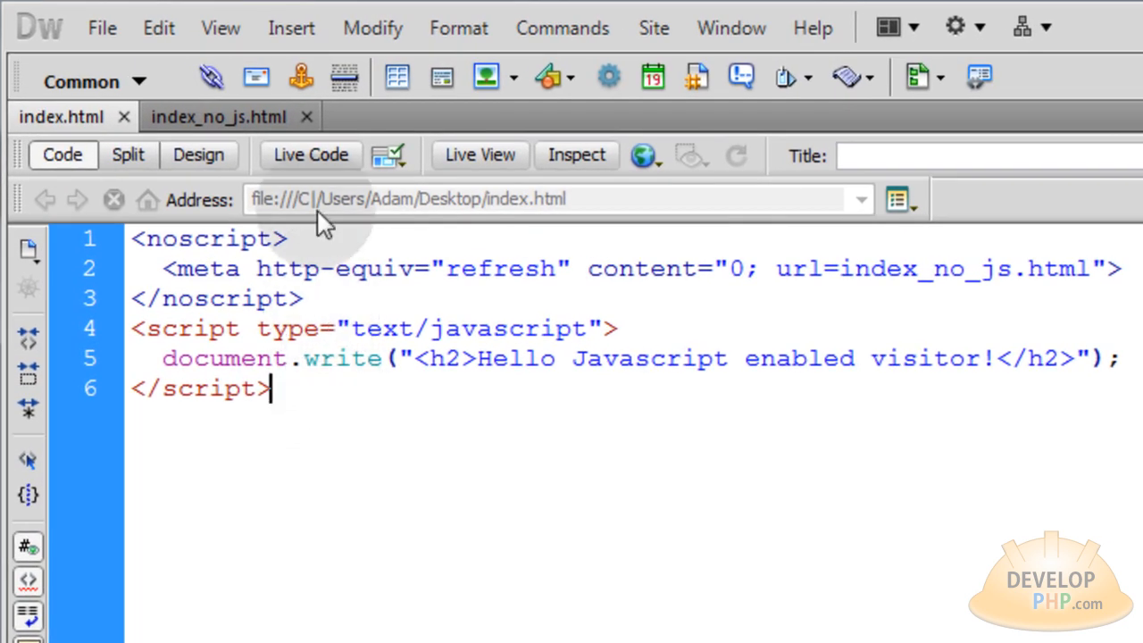
pyautogui.click(219, 116)
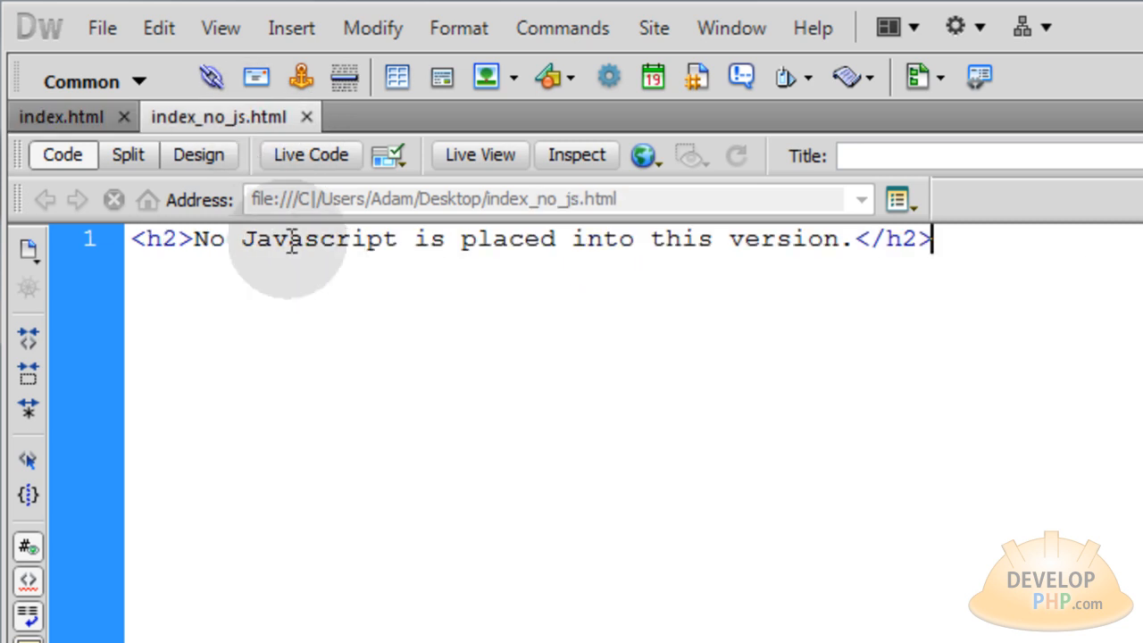
pyautogui.click(62, 116)
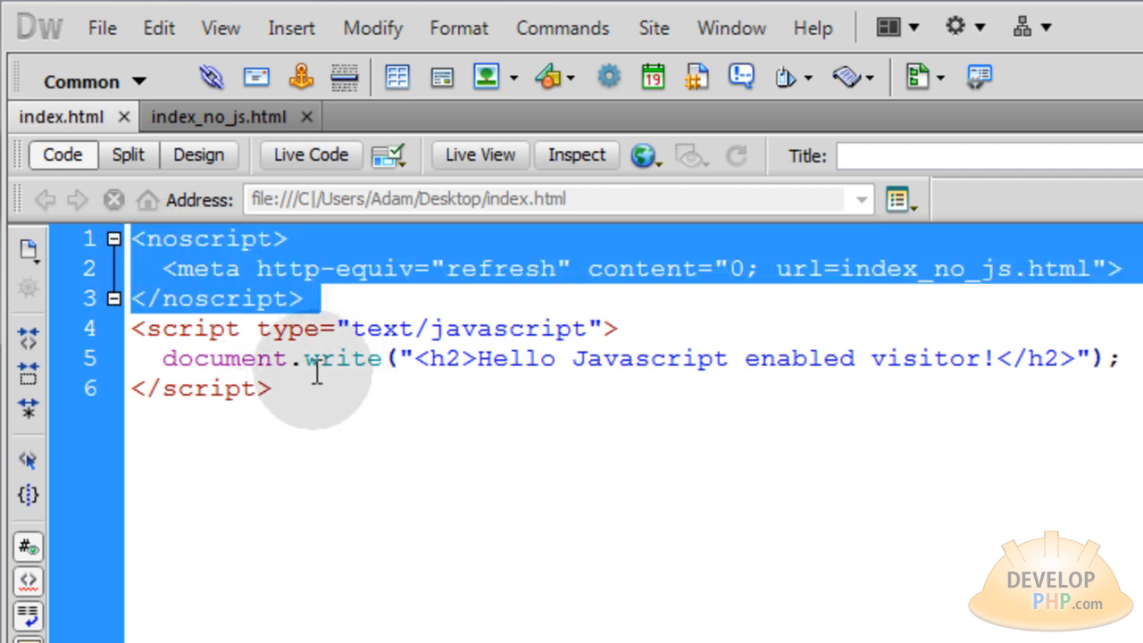
pyautogui.moveTo(156, 275)
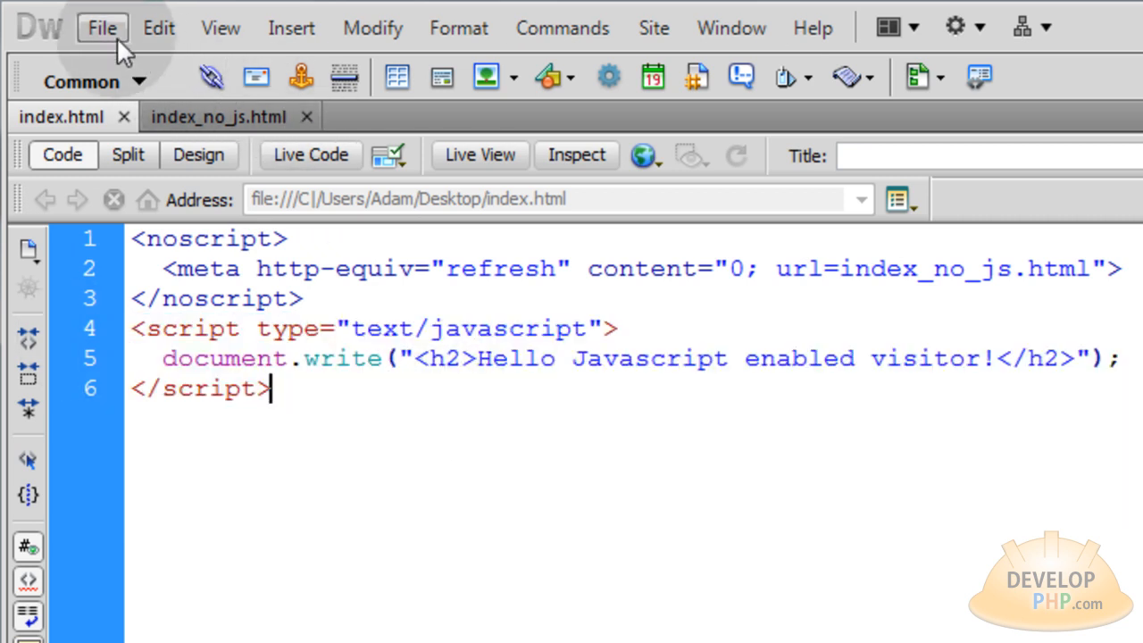
# Step: Preview index.html in Chrome showing 'Hello Javascript enabled visitor!', then open content settings
pyautogui.click(102, 27)
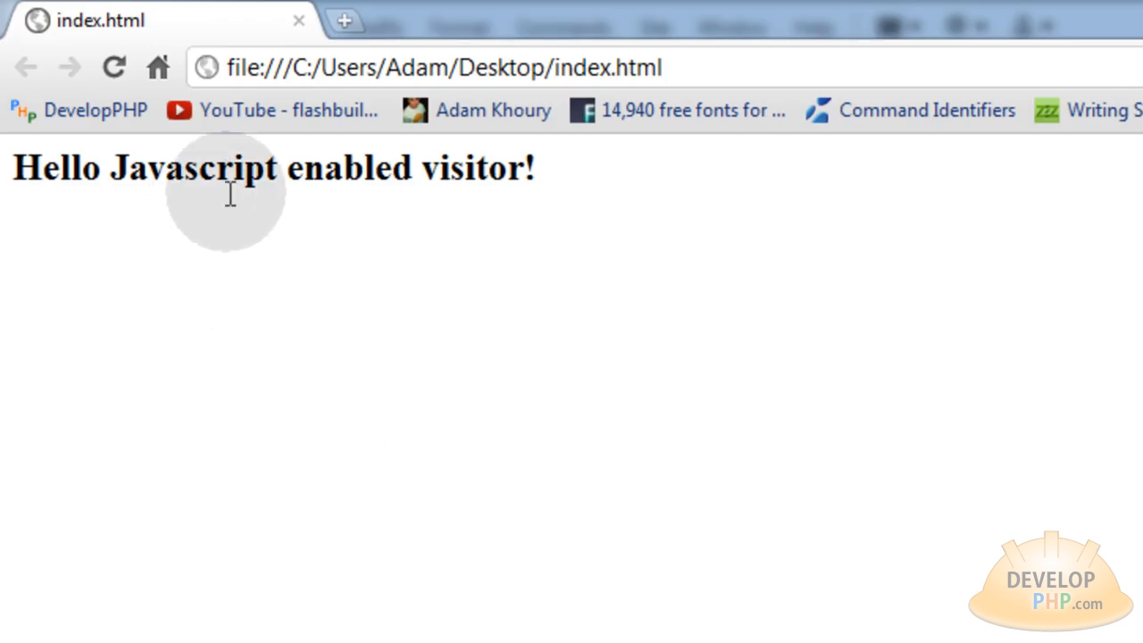
pyautogui.moveTo(790, 195)
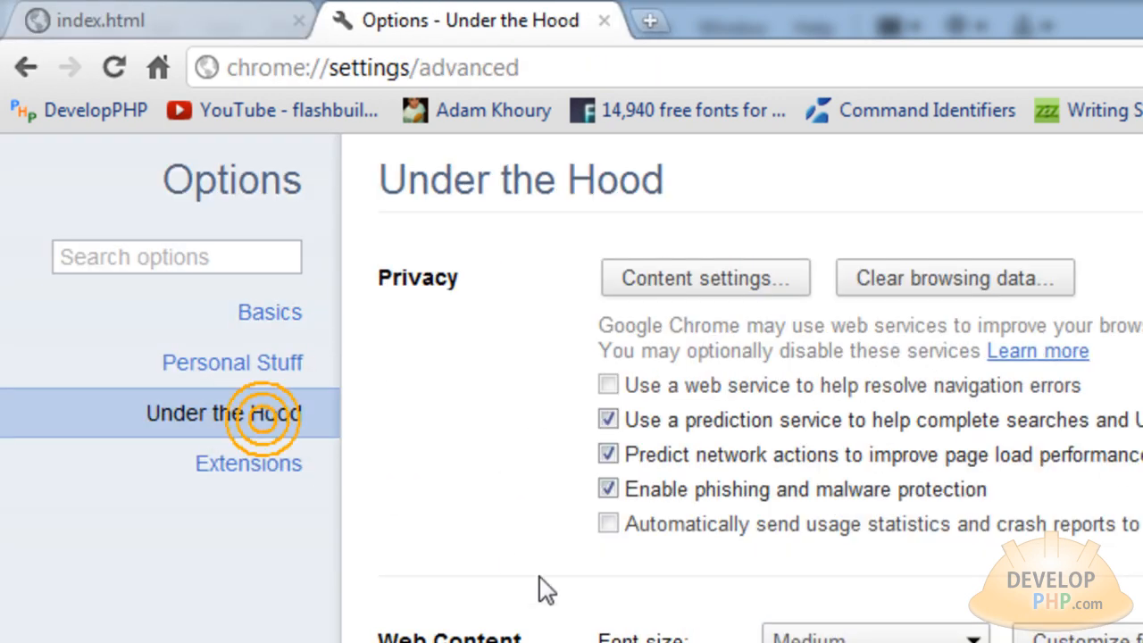
pyautogui.click(704, 278)
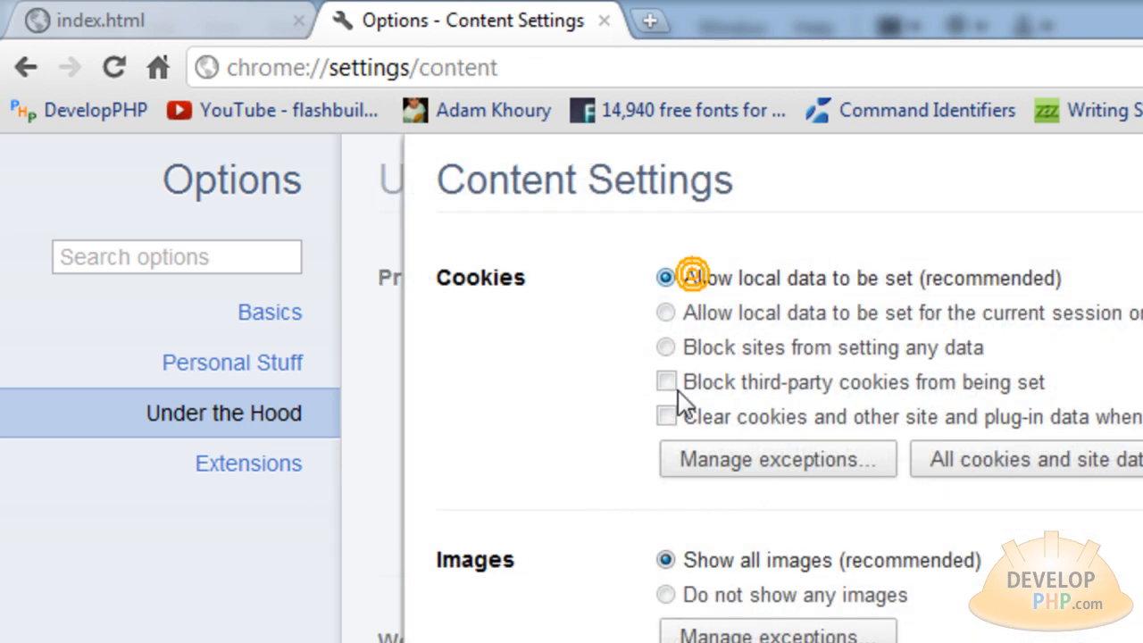
pyautogui.click(665, 278)
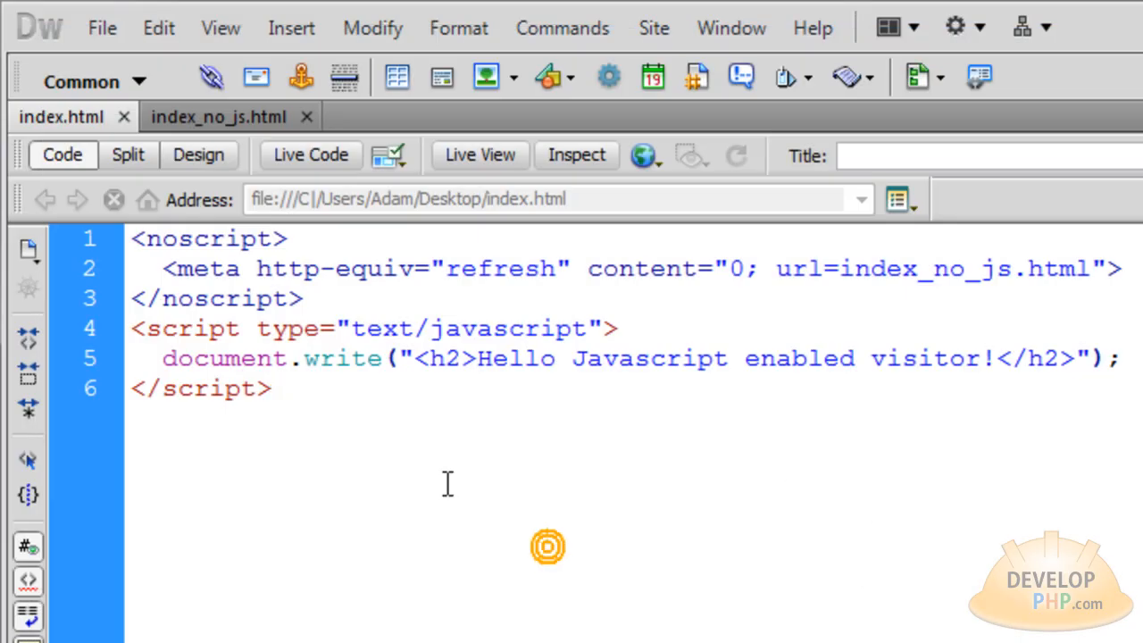
pyautogui.click(101, 27)
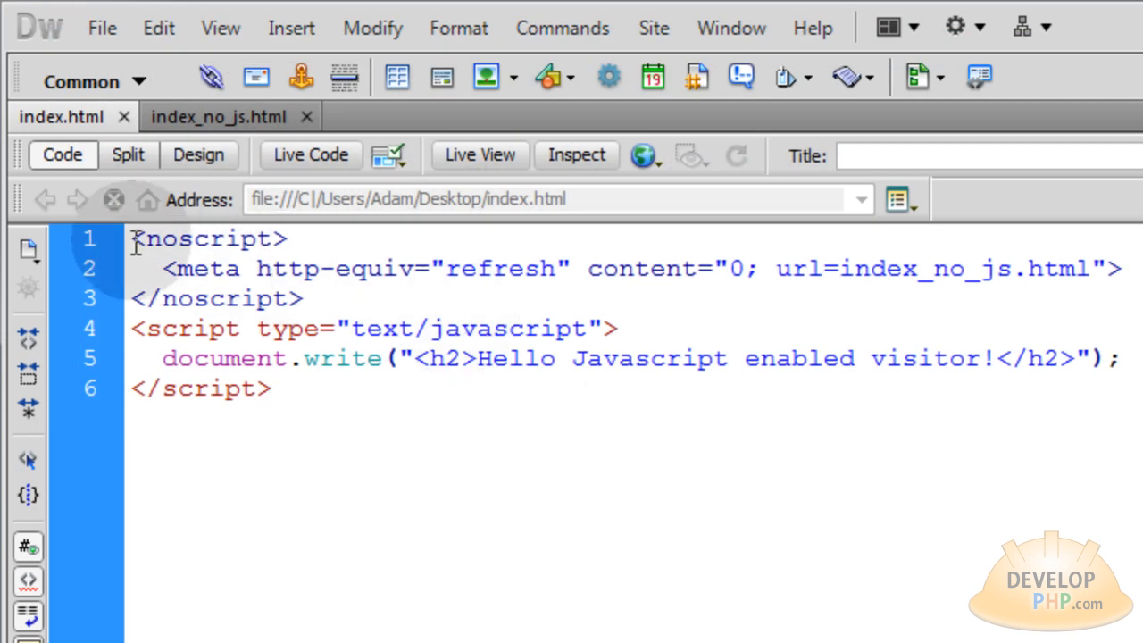
pyautogui.click(271, 388)
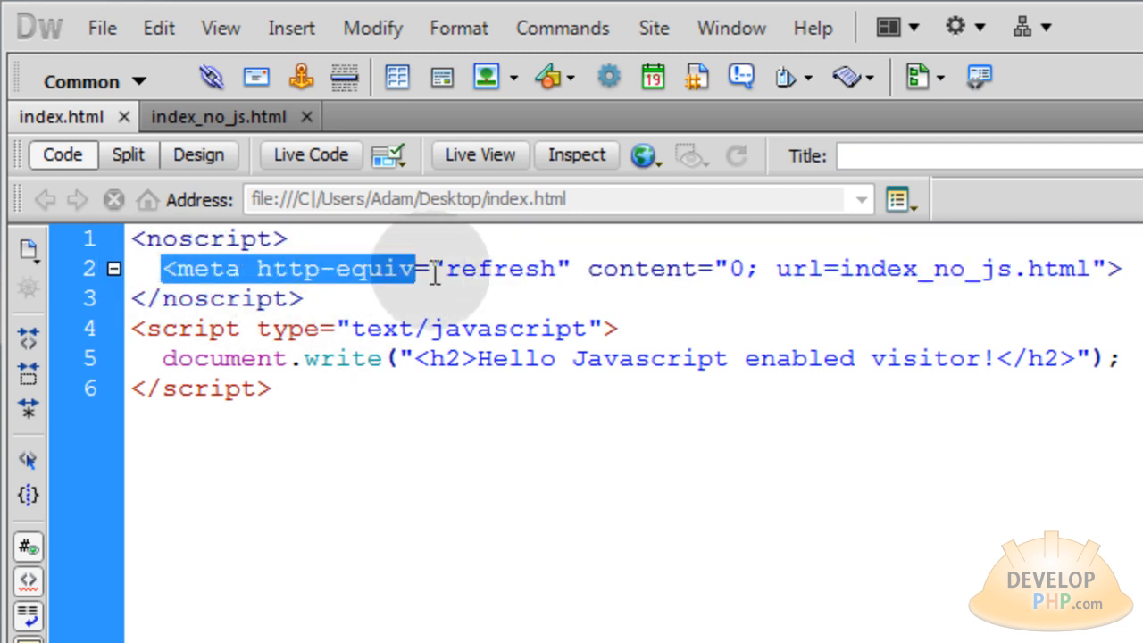
pyautogui.doubleClick(501, 269)
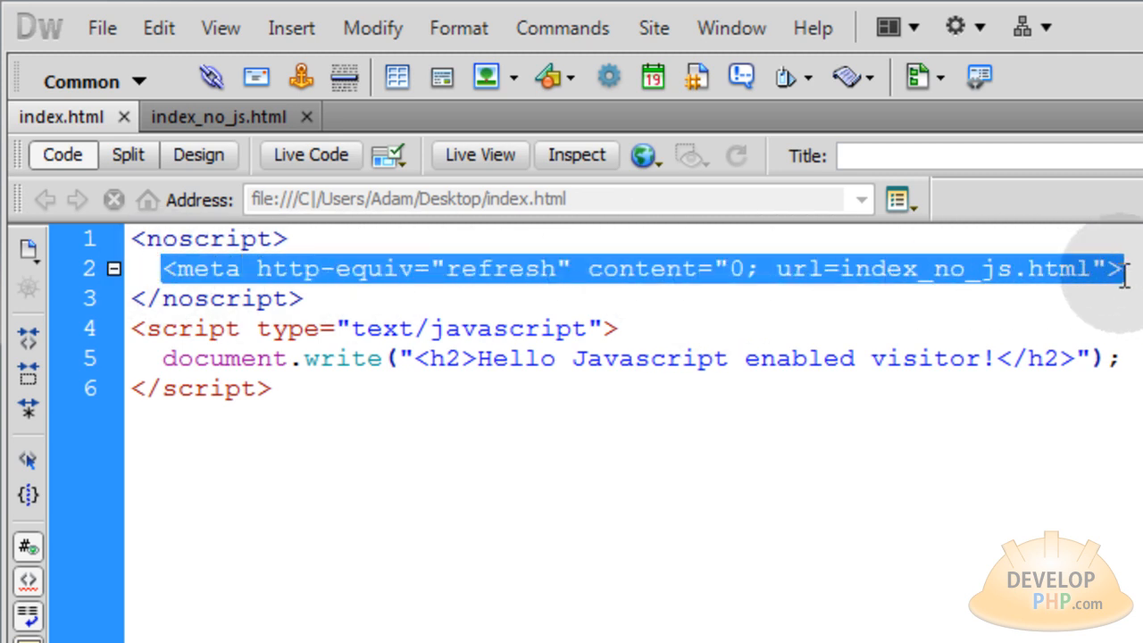
pyautogui.moveTo(938, 303)
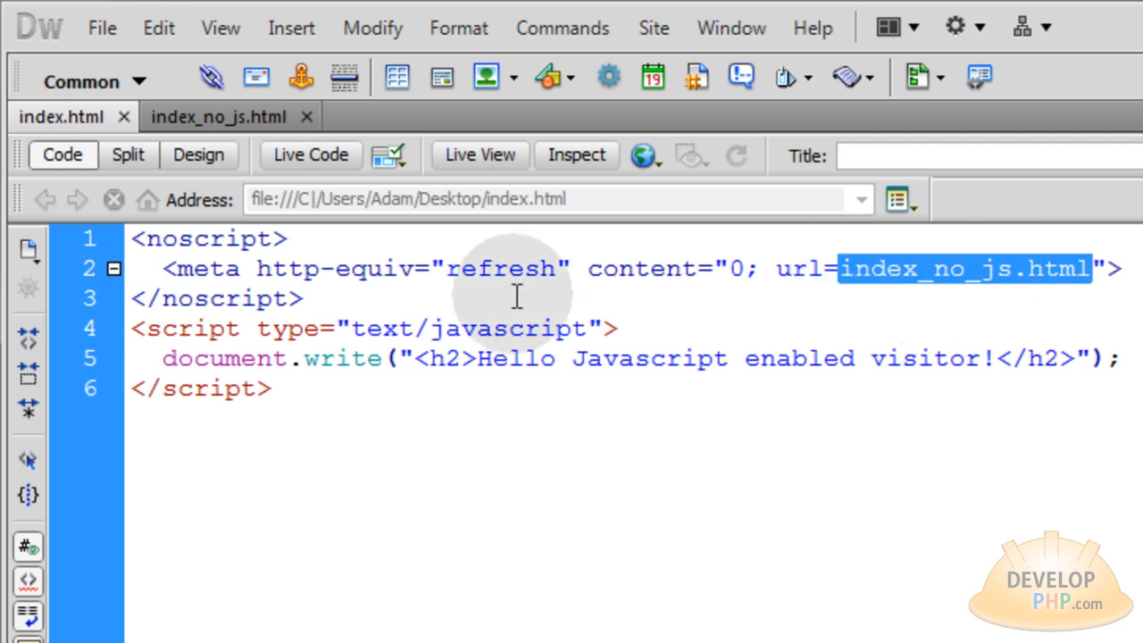
pyautogui.moveTo(272, 370)
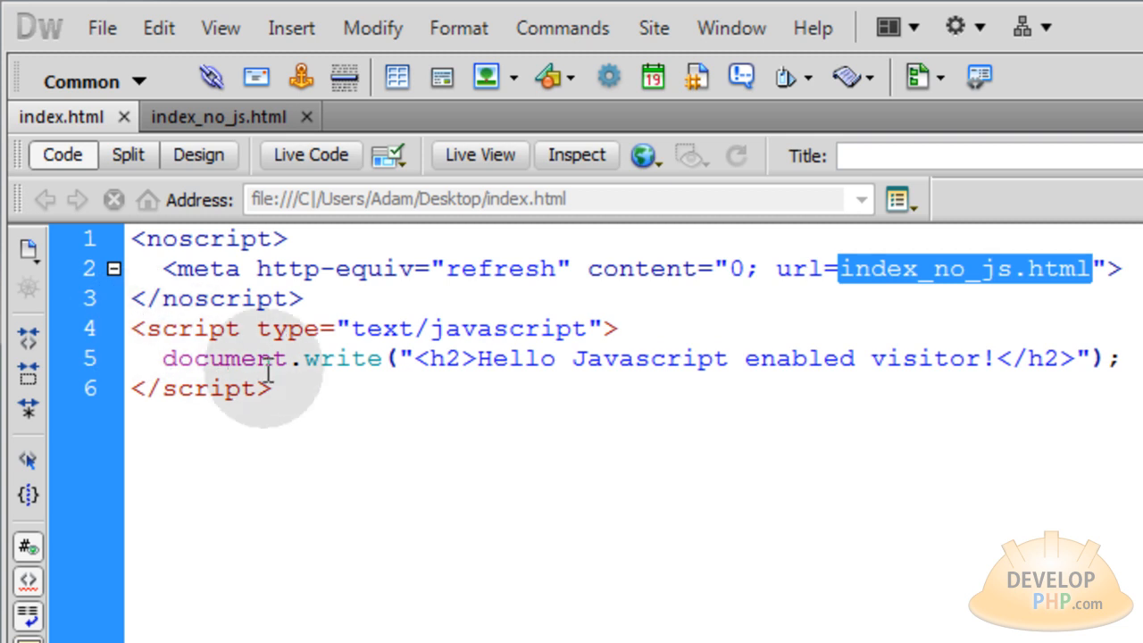
pyautogui.moveTo(308, 390)
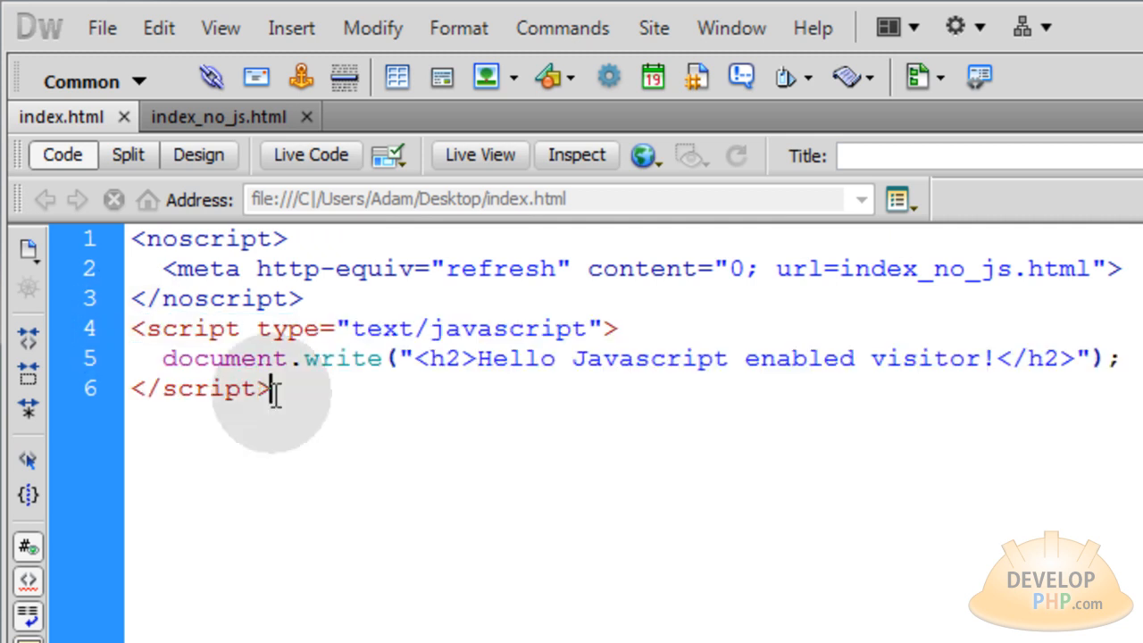
pyautogui.click(272, 389)
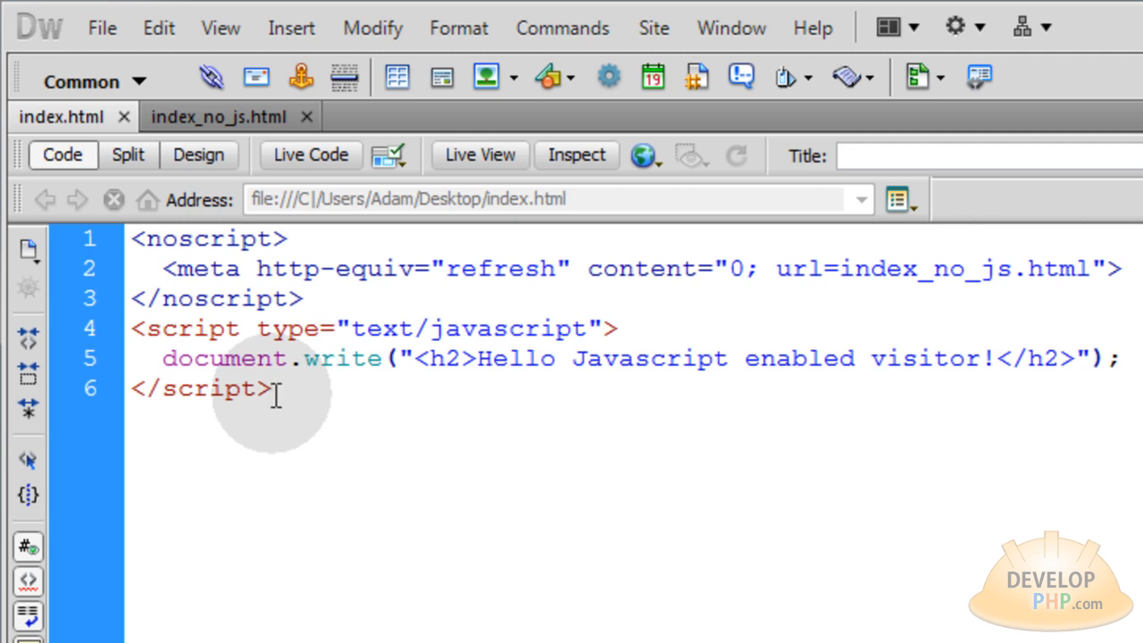
pyautogui.click(272, 388)
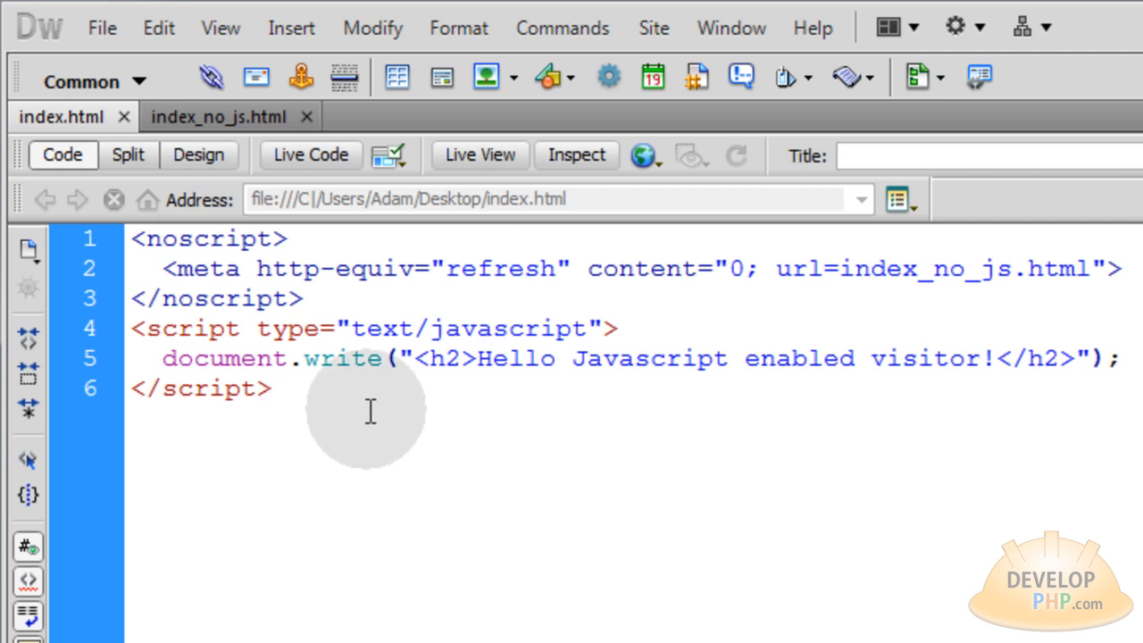
pyautogui.click(271, 388)
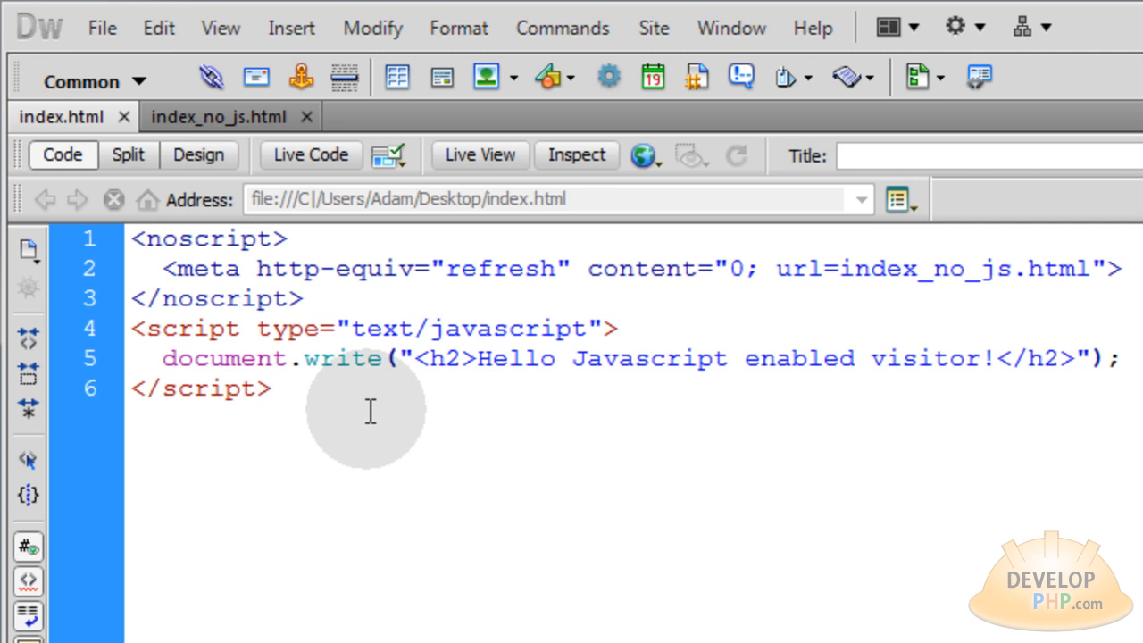
pyautogui.click(272, 388)
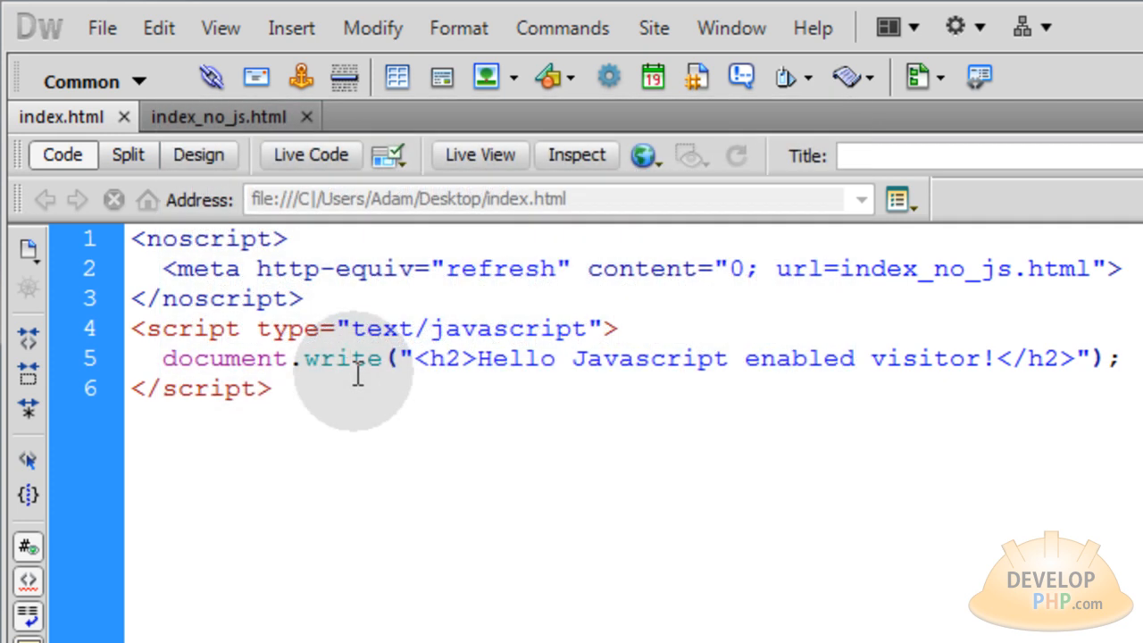
pyautogui.click(356, 358)
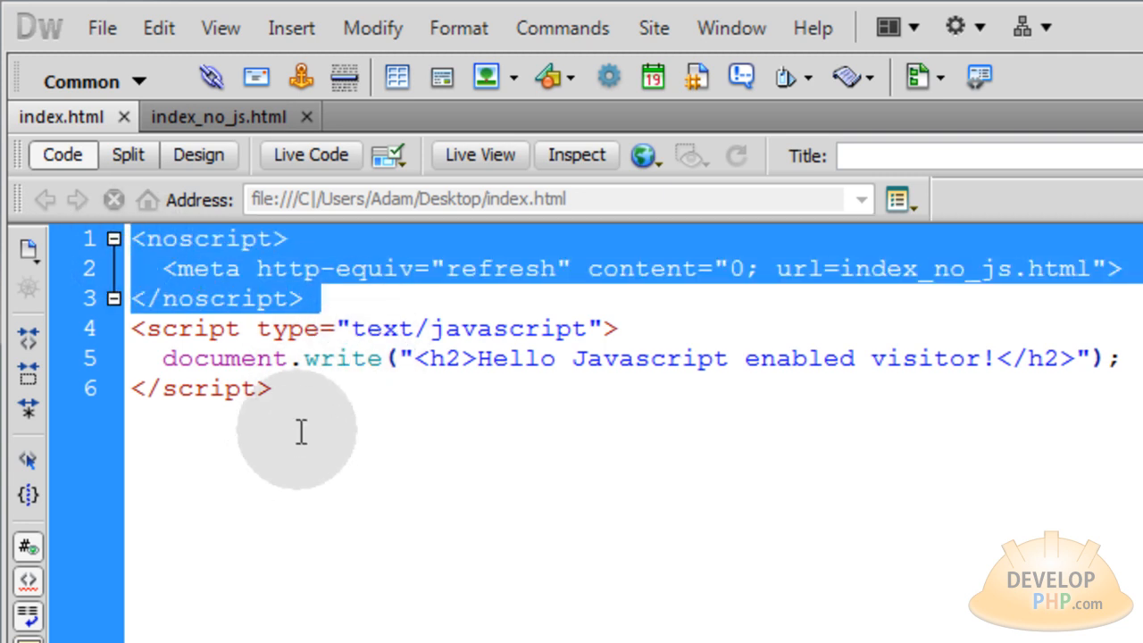
pyautogui.click(321, 297)
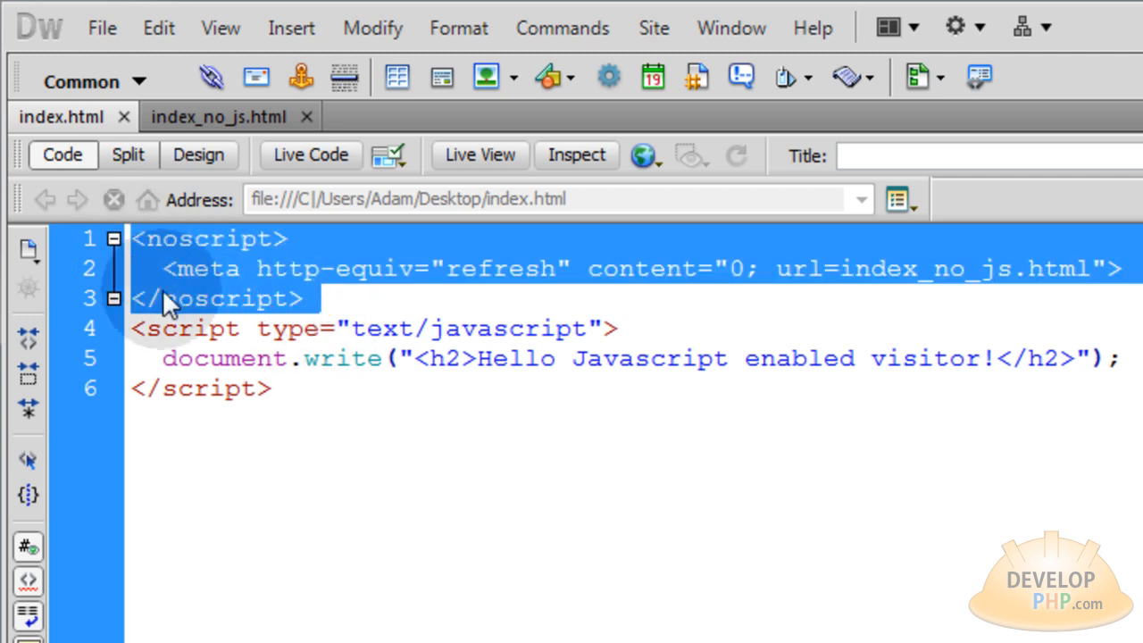
pyautogui.click(275, 426)
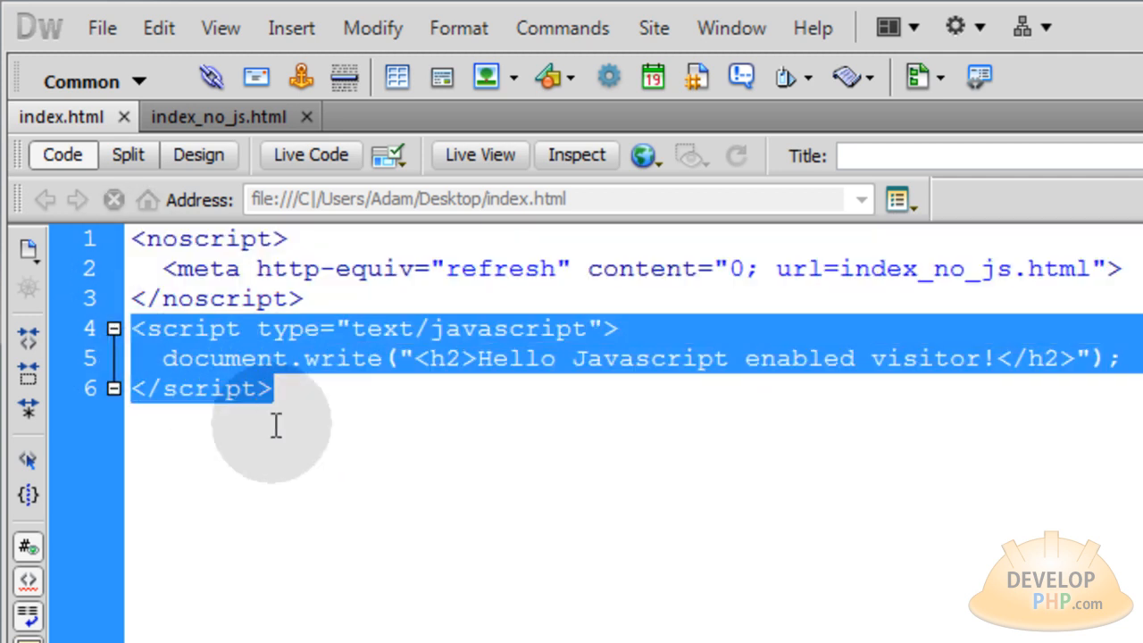